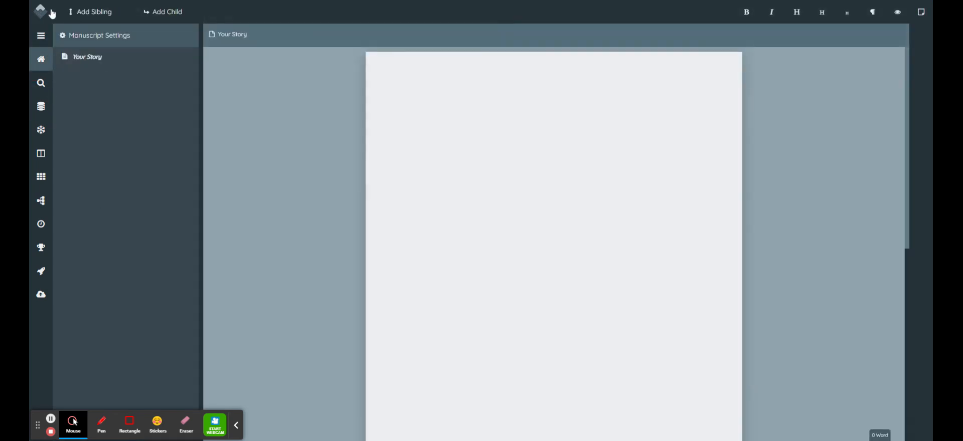
pyautogui.moveTo(40, 154)
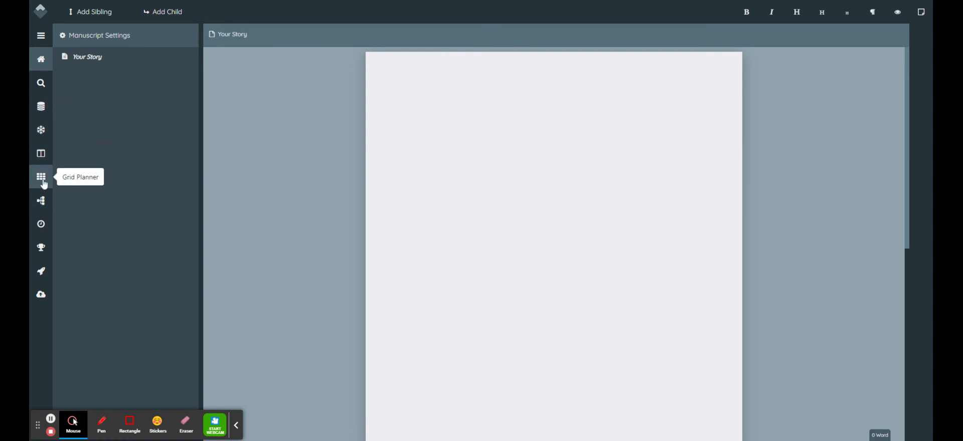
pyautogui.moveTo(40, 223)
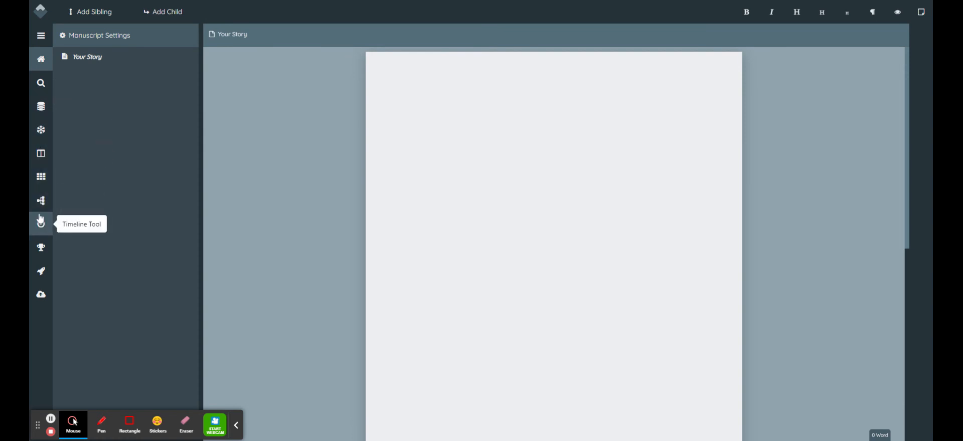
# Switch to the mind map section listing the Discworld Characters map.
pyautogui.click(40, 200)
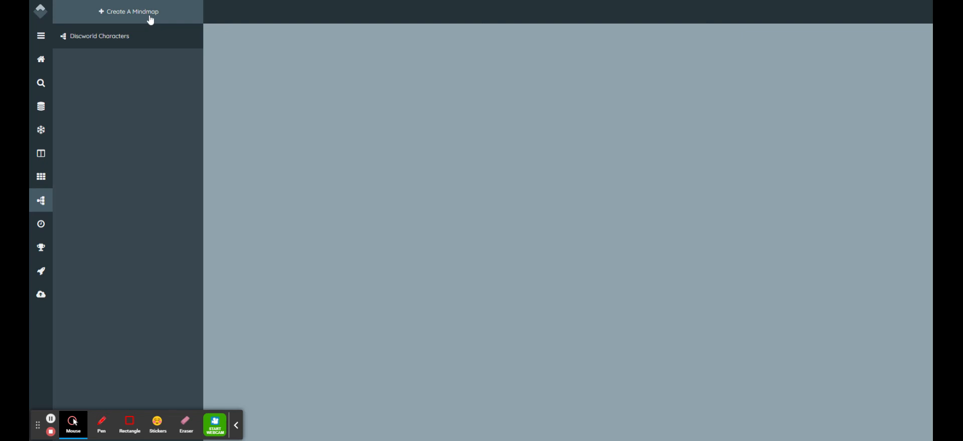
# Create a new untitled mind map, then enter the Discworld Characters map.
pyautogui.click(128, 11)
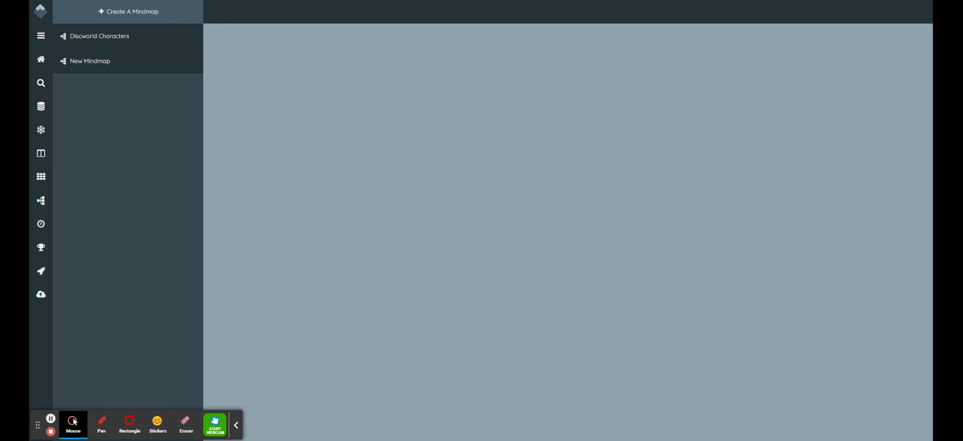
pyautogui.doubleClick(100, 36)
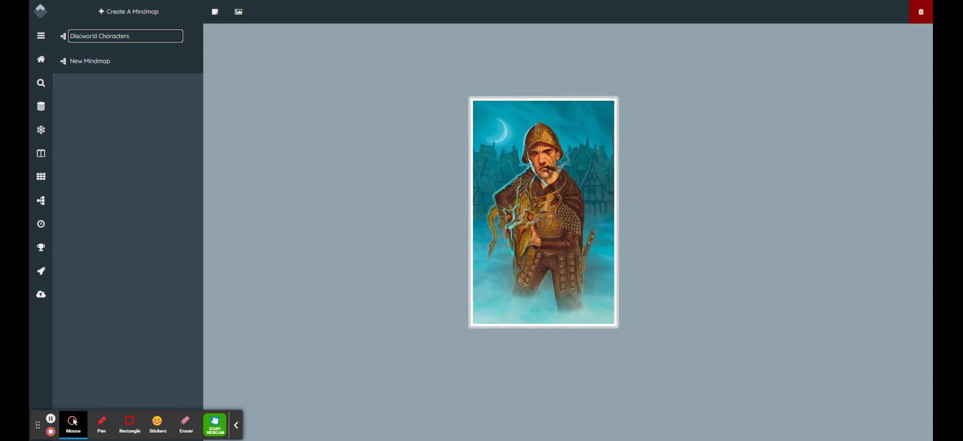
pyautogui.moveTo(550, 206)
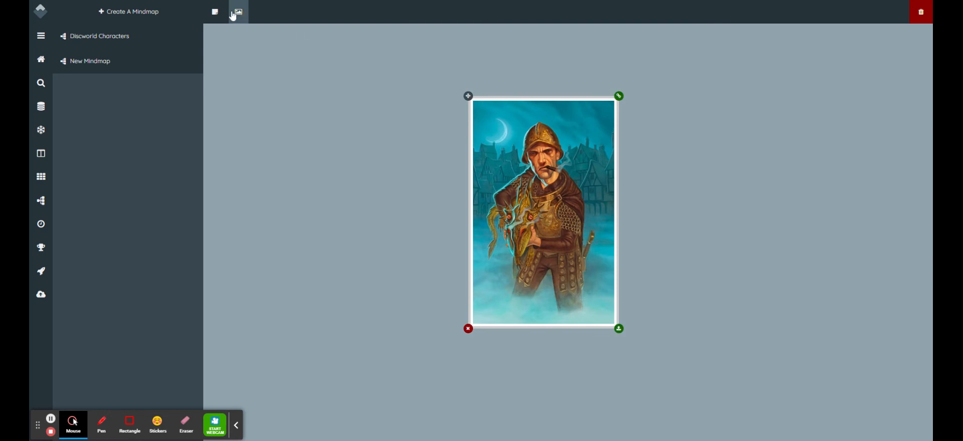
pyautogui.click(237, 12)
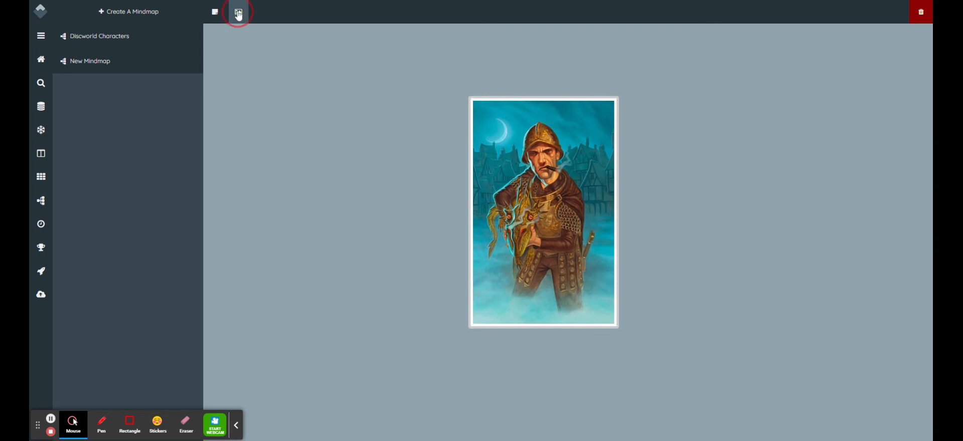
pyautogui.click(237, 12)
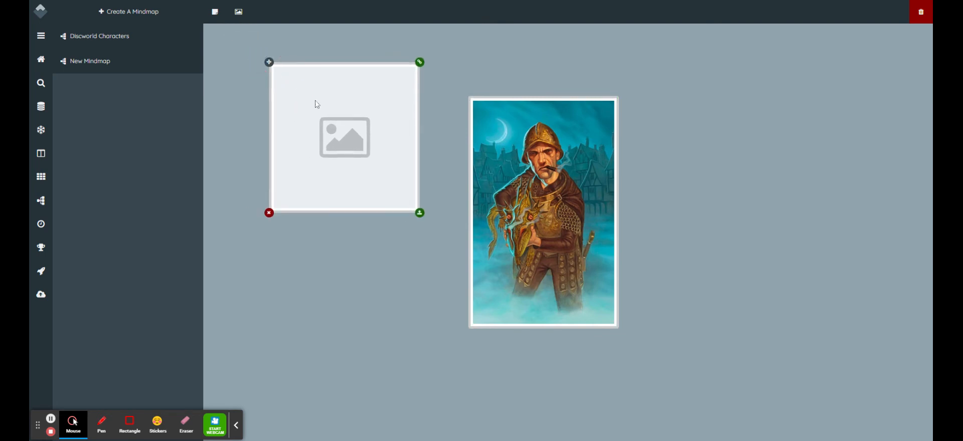
pyautogui.moveTo(344, 137); pyautogui.dragTo(522, 150)
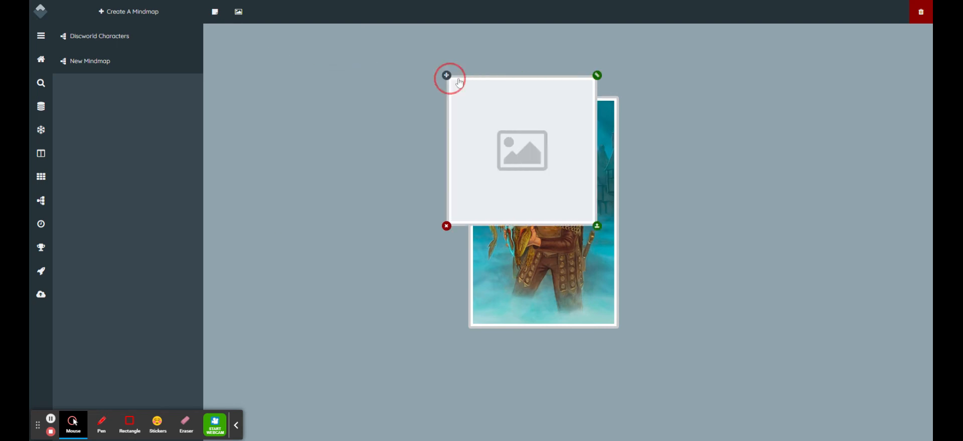
pyautogui.moveTo(521, 150); pyautogui.dragTo(347, 139)
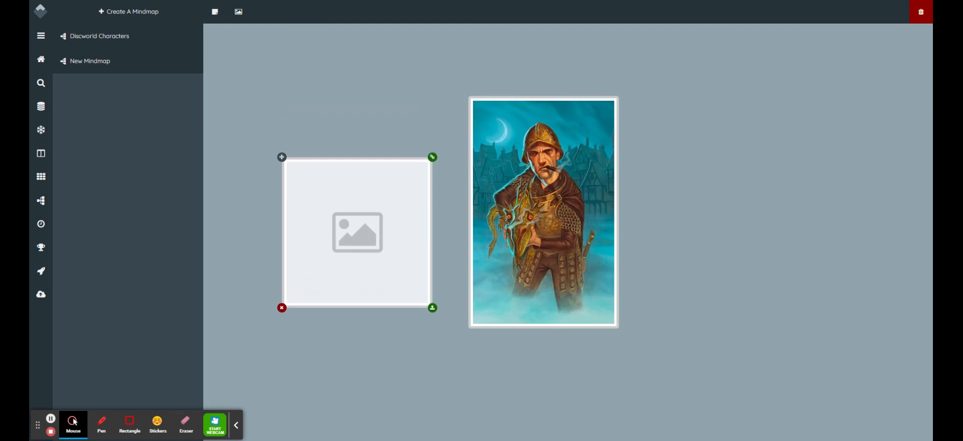
pyautogui.moveTo(357, 232); pyautogui.dragTo(625, 232)
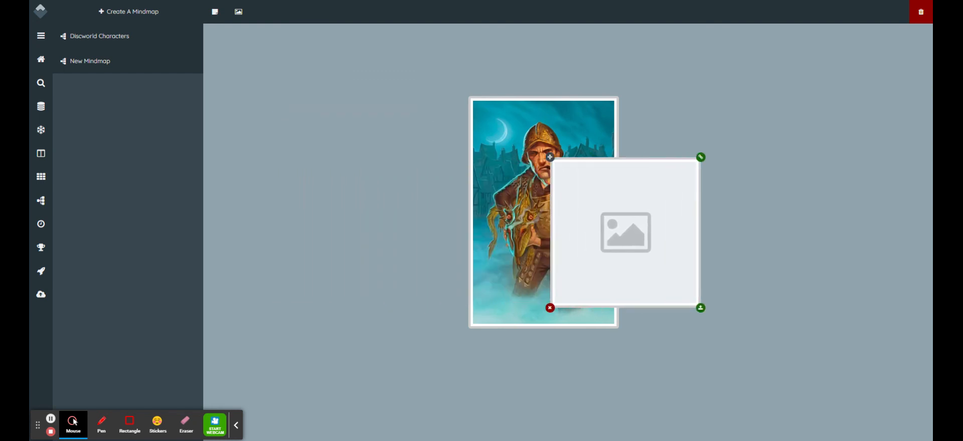
pyautogui.moveTo(625, 232); pyautogui.dragTo(757, 232)
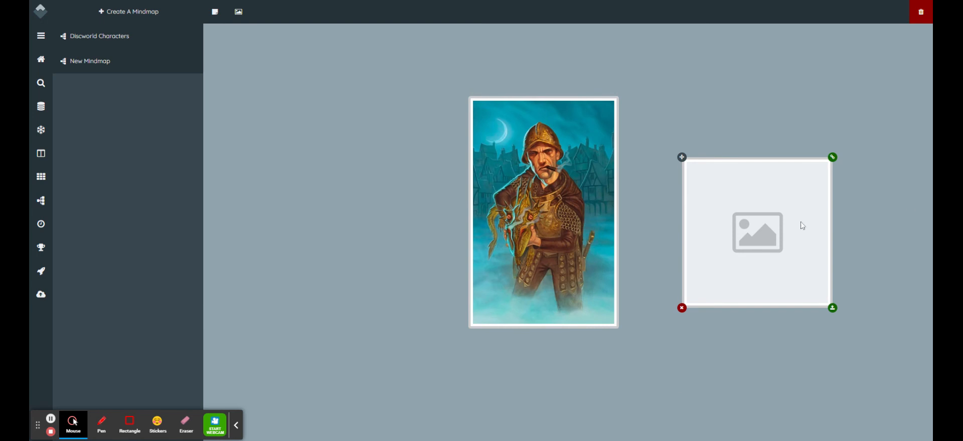
pyautogui.moveTo(682, 308)
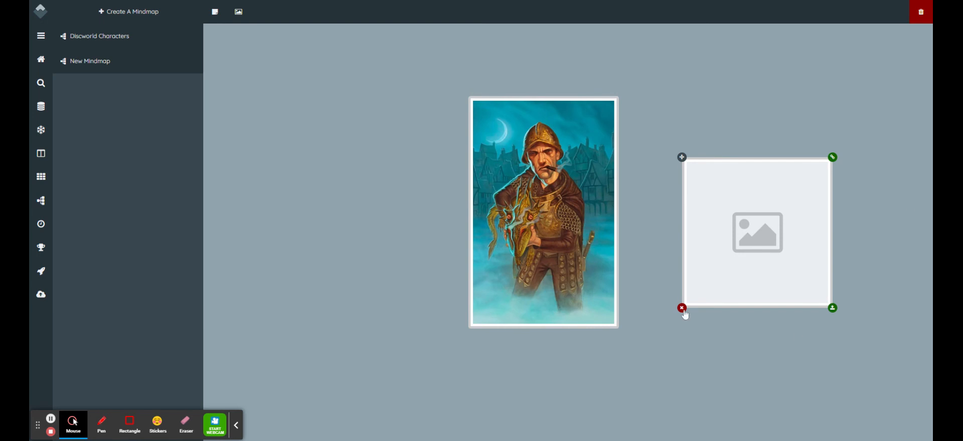
pyautogui.click(683, 308)
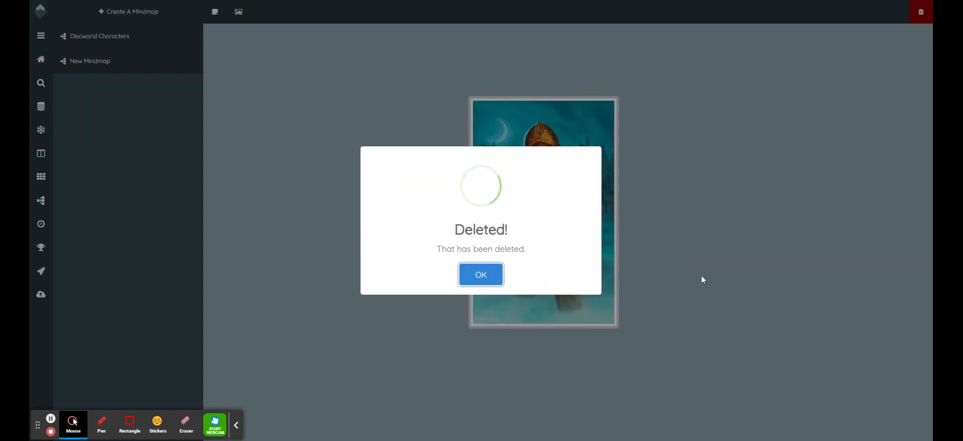
pyautogui.click(481, 274)
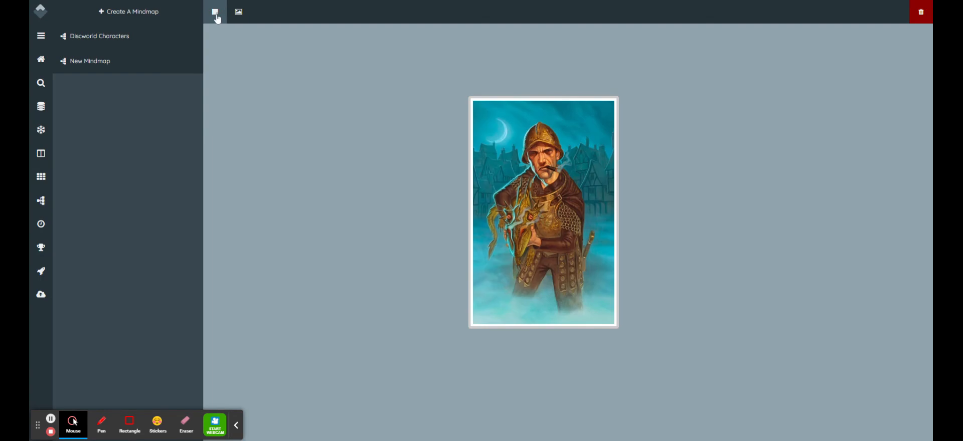
# Add a Havelock Vetinari portrait node and place it right of the guard portrait.
pyautogui.click(214, 12)
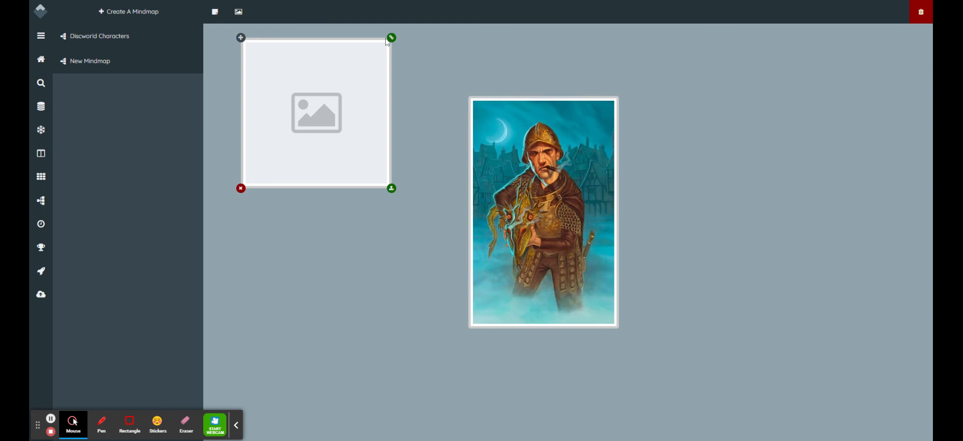
pyautogui.moveTo(392, 190)
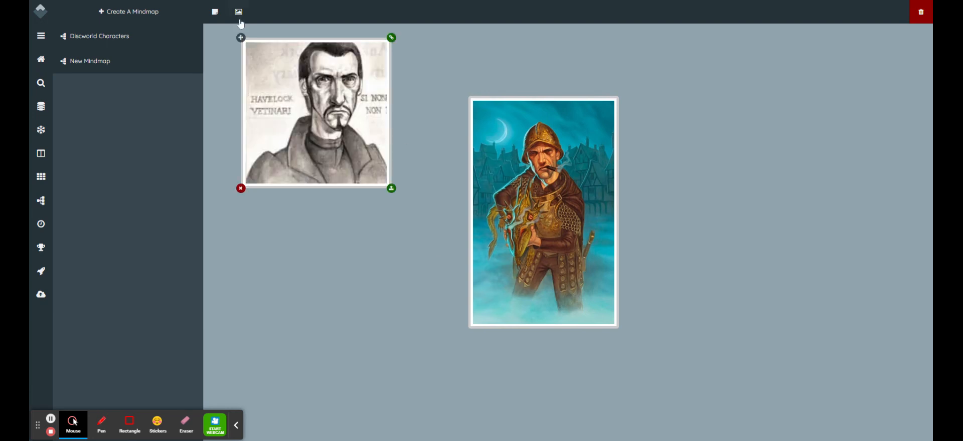
pyautogui.moveTo(316, 112); pyautogui.dragTo(768, 155)
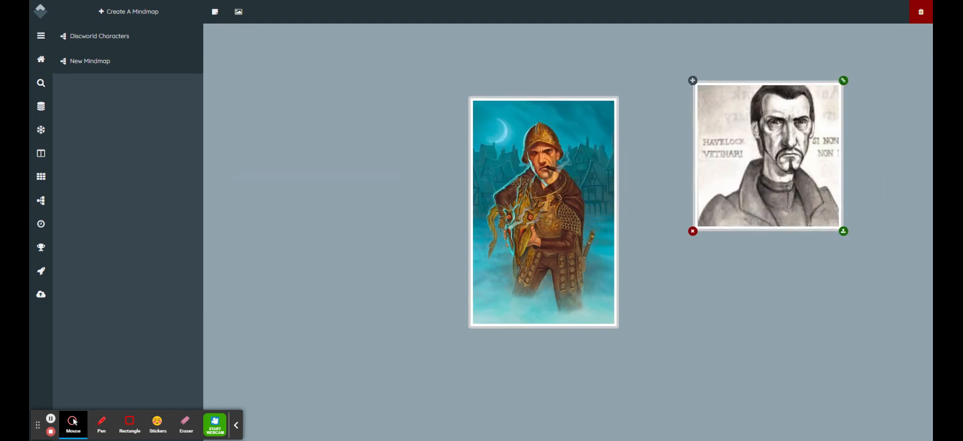
# Add a text node titled 'Samuel Vimes' beside the central guard portrait.
pyautogui.click(215, 11)
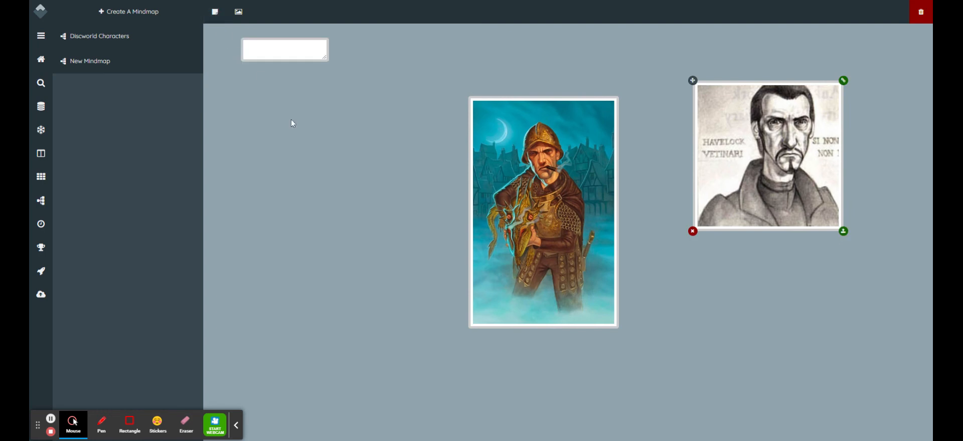
pyautogui.click(285, 50)
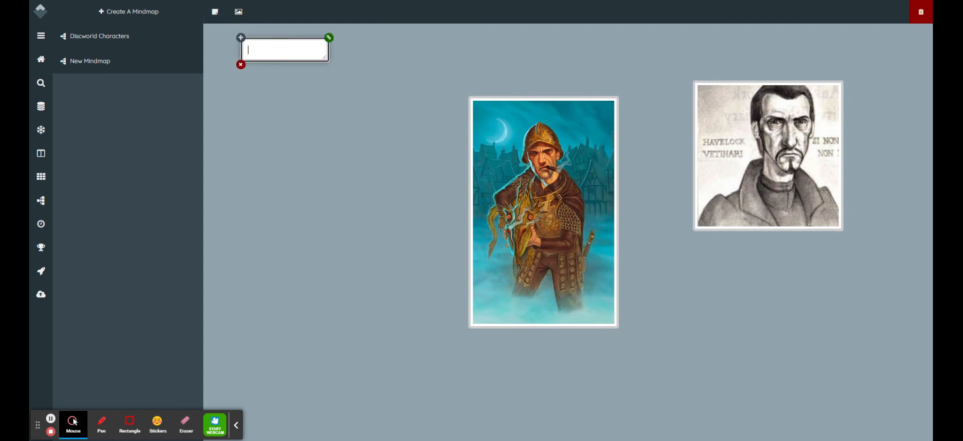
pyautogui.write('Samuel V')
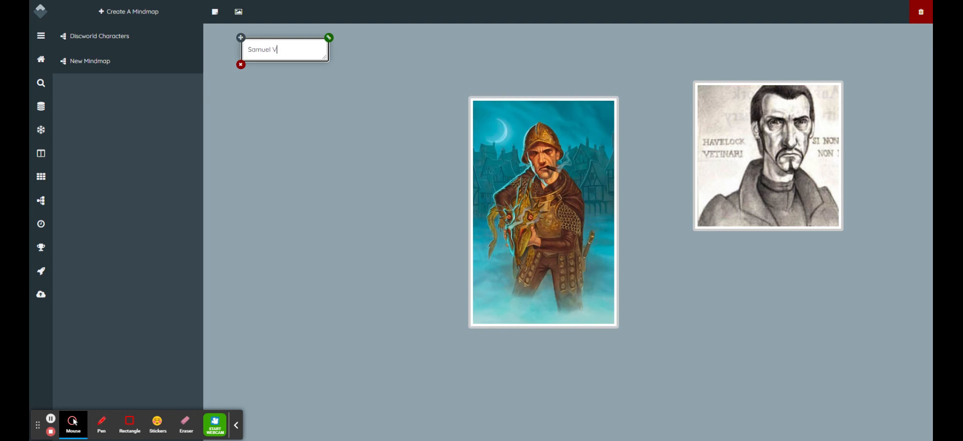
pyautogui.write('imes')
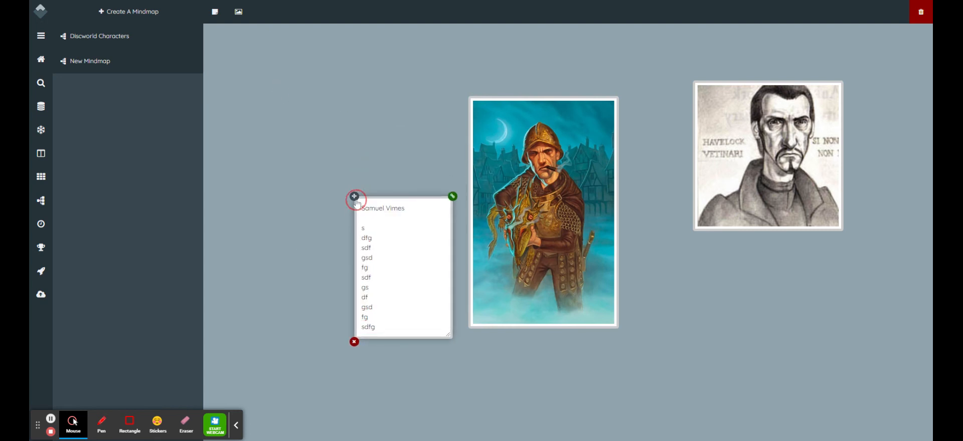
pyautogui.click(354, 196)
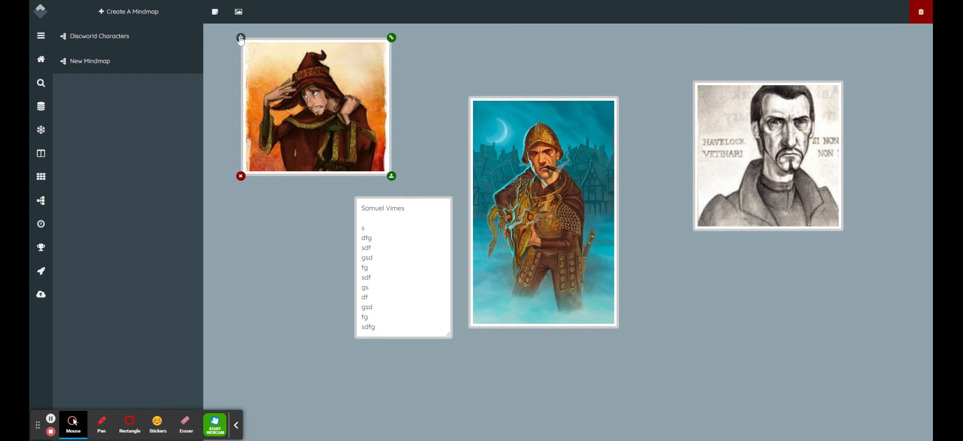
# Place the red-hatted portrait below Vetinari's, add a 'Vetinari' note, and move the Rincewind note above the Vimes portrait.
pyautogui.moveTo(316, 107); pyautogui.dragTo(735, 334)
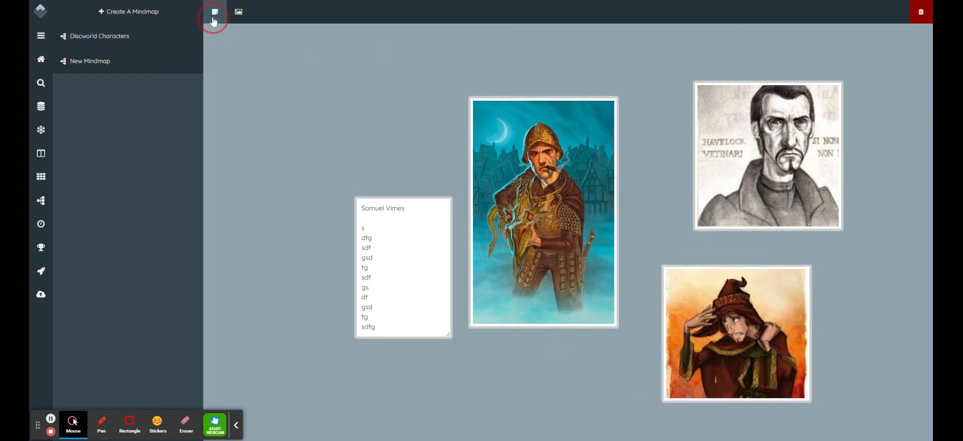
pyautogui.click(215, 12)
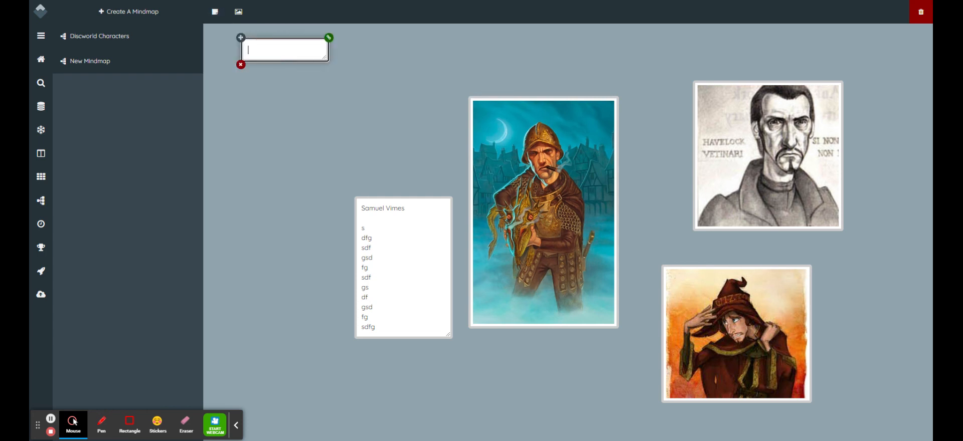
pyautogui.write('Vetinari')
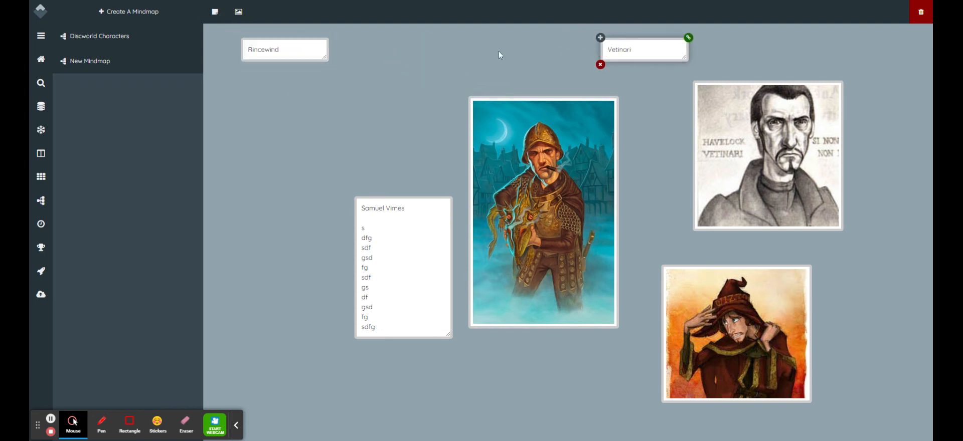
pyautogui.moveTo(283, 49); pyautogui.dragTo(491, 76)
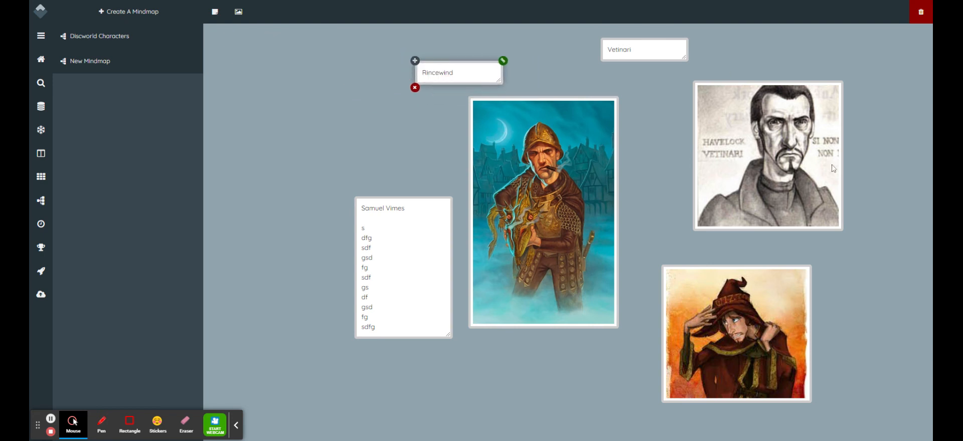
pyautogui.click(769, 156)
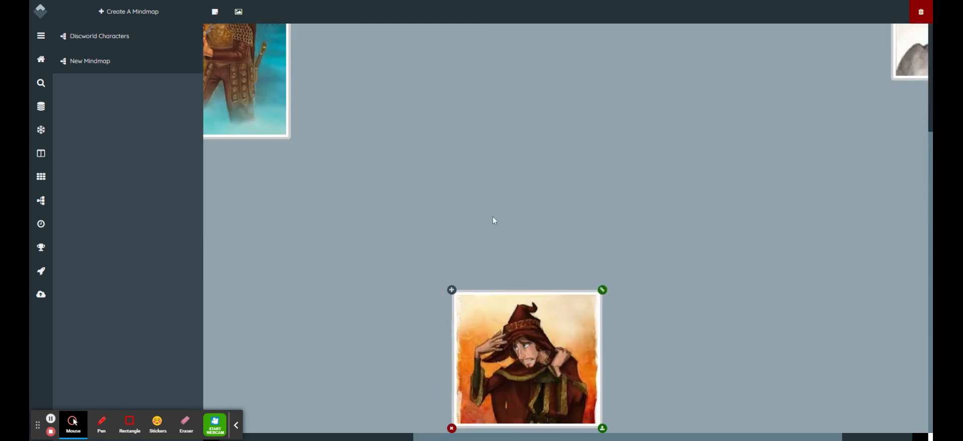
pyautogui.moveTo(487, 214)
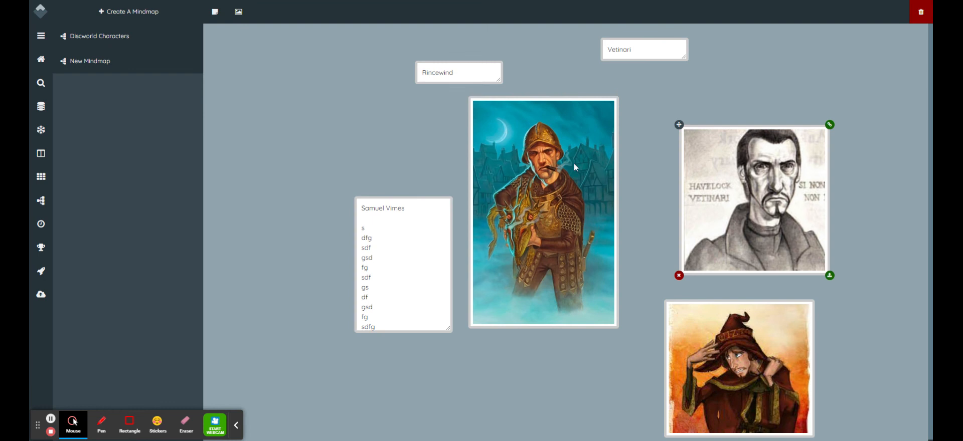
pyautogui.moveTo(565, 168)
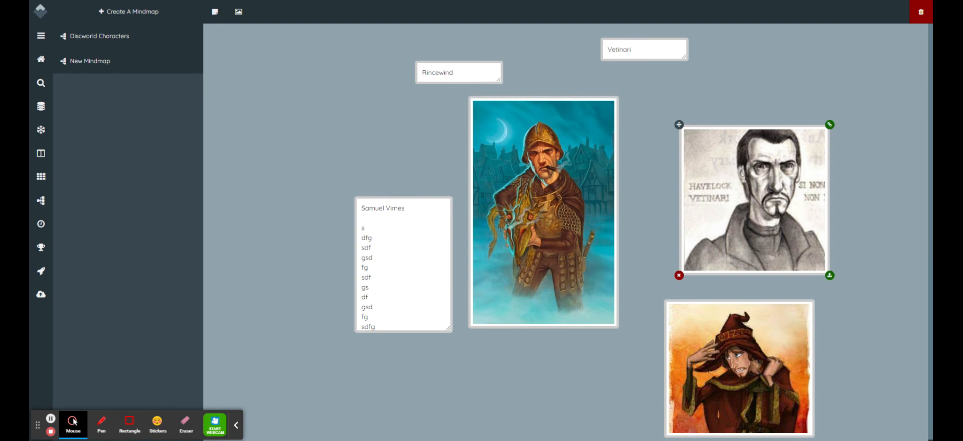
pyautogui.moveTo(866, 129)
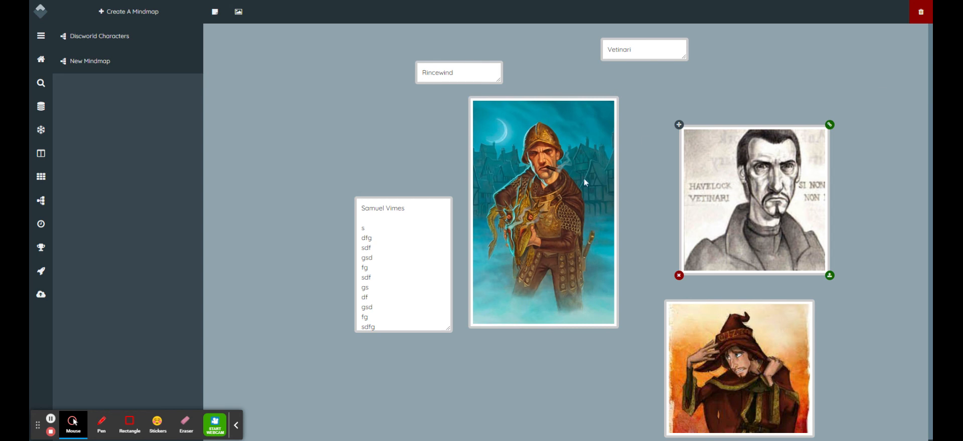
pyautogui.moveTo(578, 184)
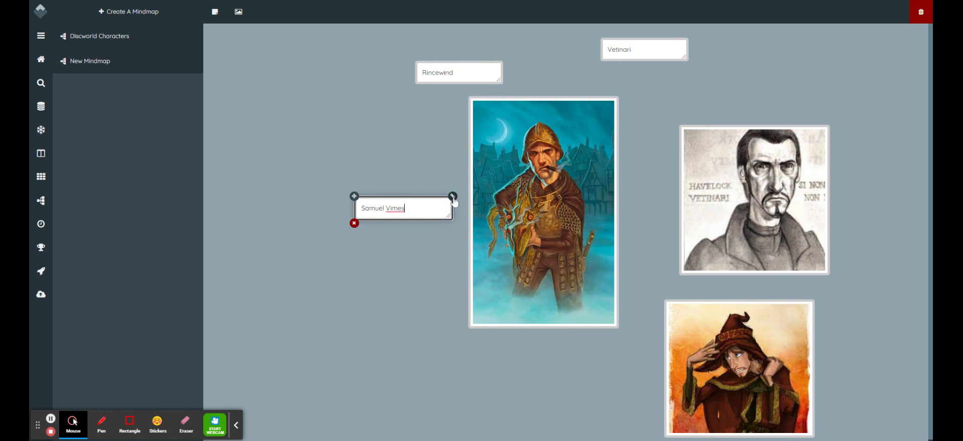
# Link the Samuel Vimes note and the Vetinari portrait to their matching nodes, moving the Vimes note down-left.
pyautogui.click(451, 196)
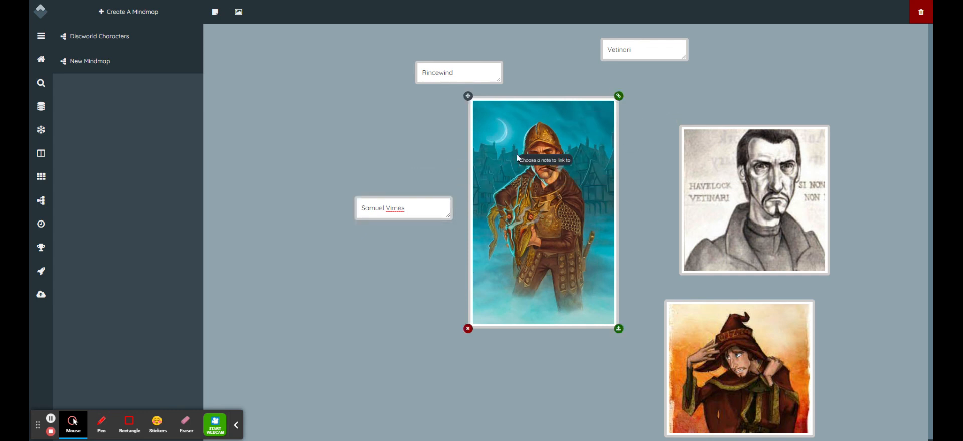
pyautogui.moveTo(620, 98)
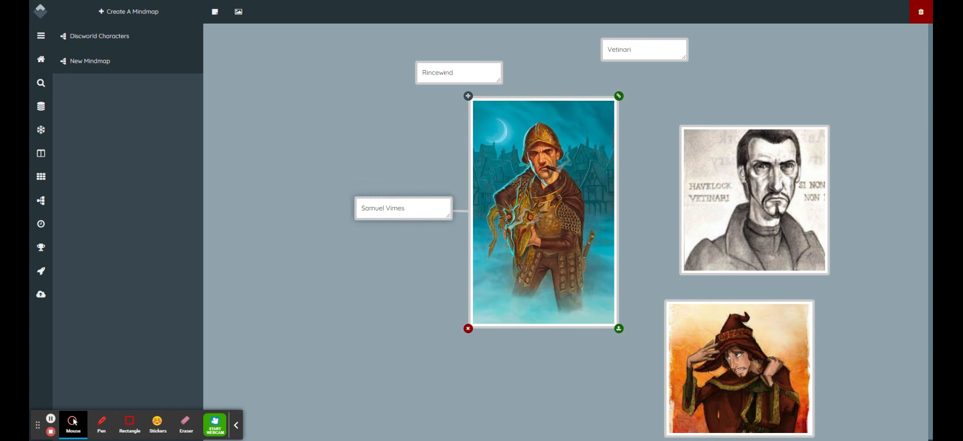
pyautogui.moveTo(402, 207); pyautogui.dragTo(267, 292)
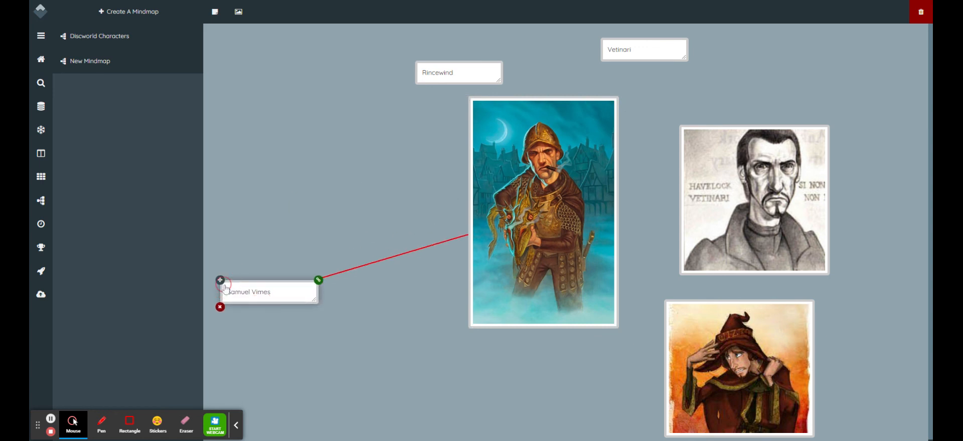
pyautogui.click(458, 72)
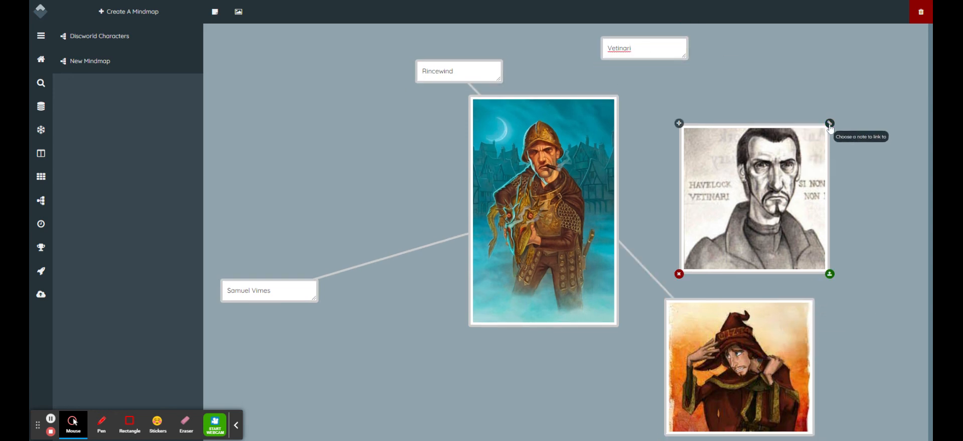
pyautogui.click(831, 122)
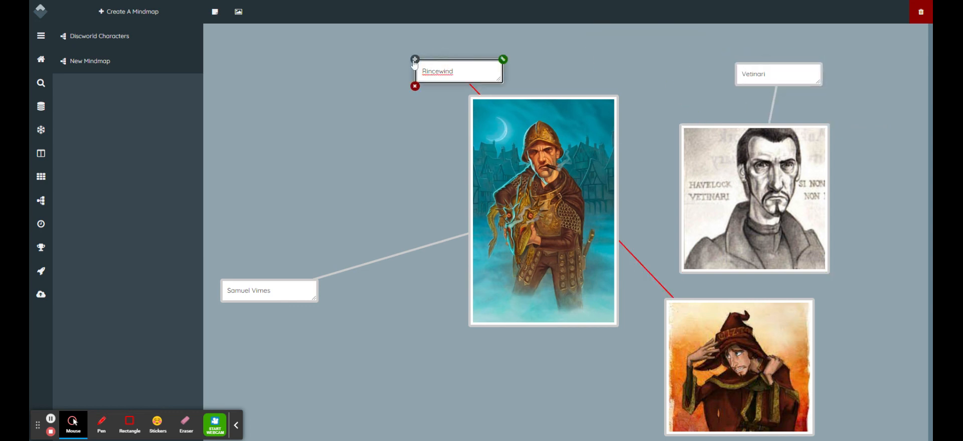
# Move the Rincewind note down beside the red-hatted wizard portrait.
pyautogui.moveTo(458, 71); pyautogui.dragTo(544, 387)
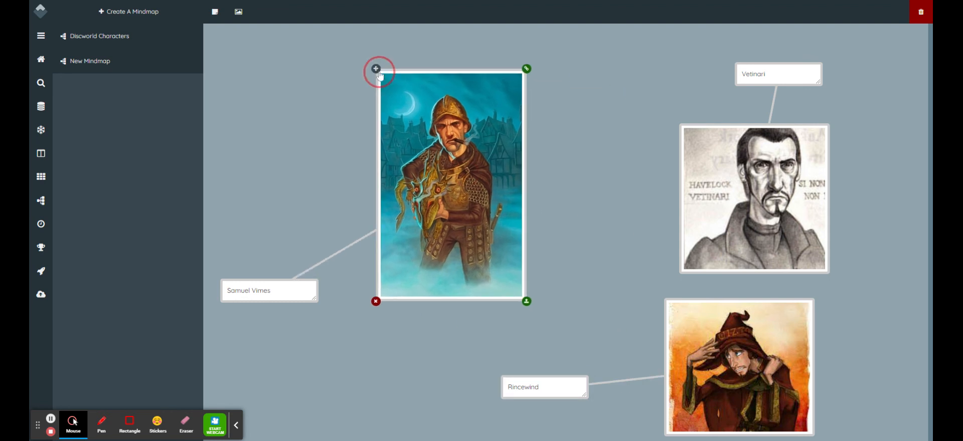
pyautogui.moveTo(551, 276)
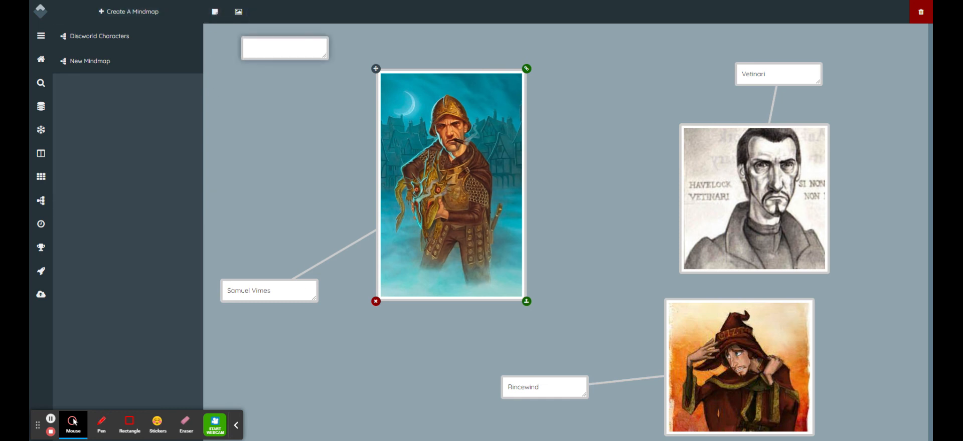
# Write 'Guards Guards' in the note, place it between the Vimes and Vetinari portraits, and begin the next note.
pyautogui.write('Guards Guards')
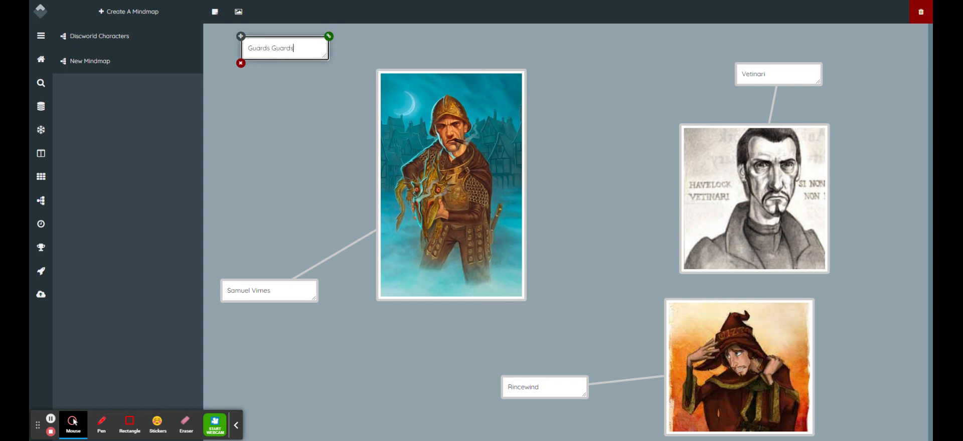
pyautogui.moveTo(283, 49); pyautogui.dragTo(588, 122)
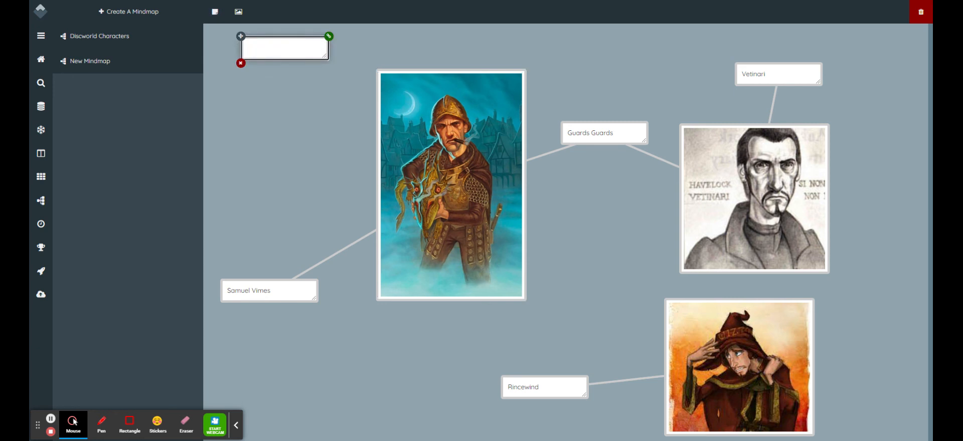
pyautogui.click(283, 48)
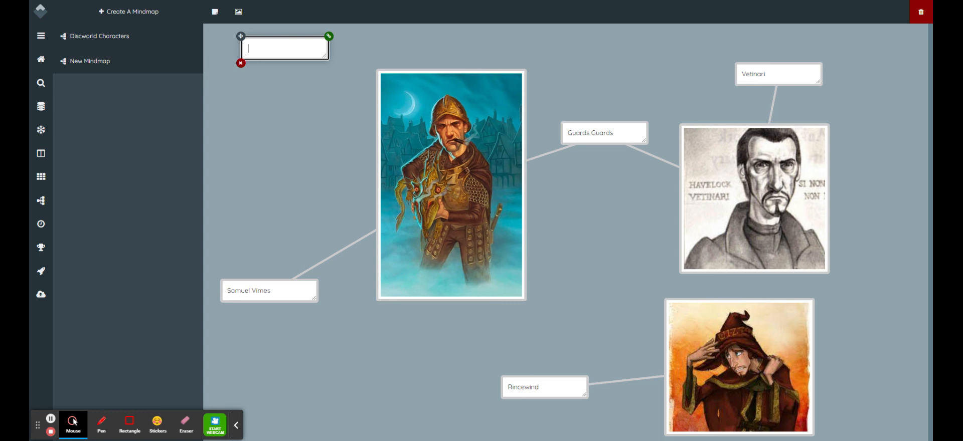
# Name the new note 'Eric' for placement between the Vetinari and Rincewind portraits.
pyautogui.write('Eric')
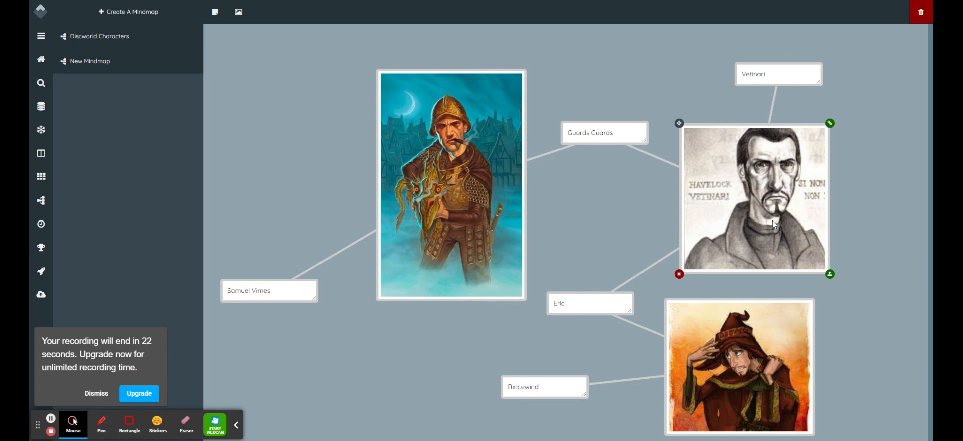
pyautogui.moveTo(642, 292)
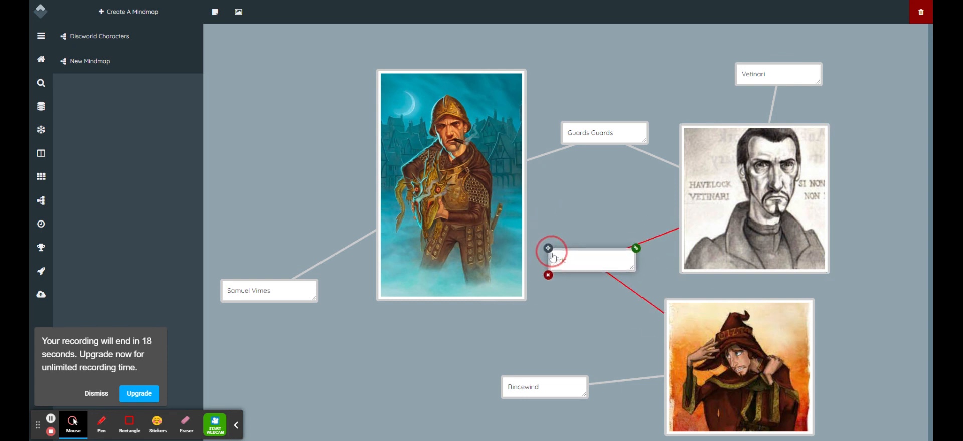
pyautogui.write('Eric')
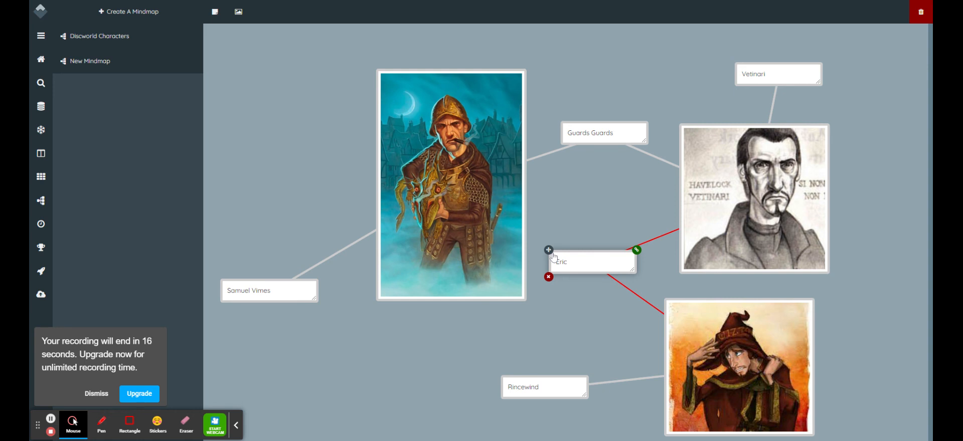
pyautogui.moveTo(373, 291)
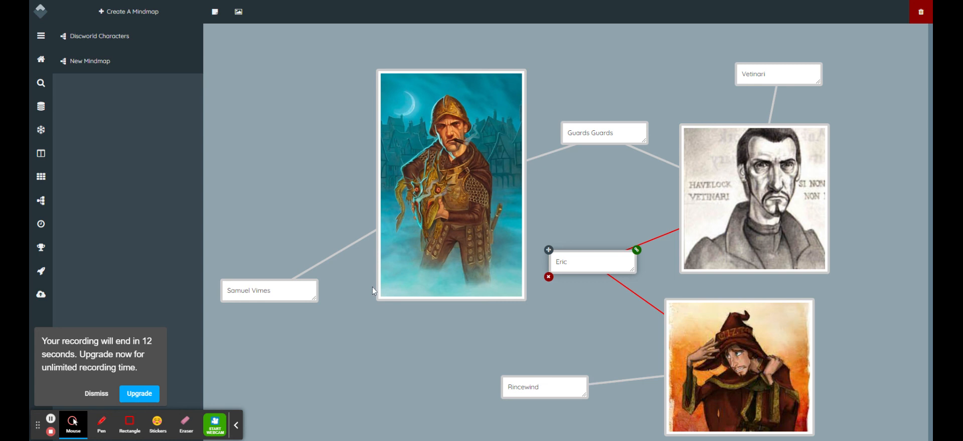